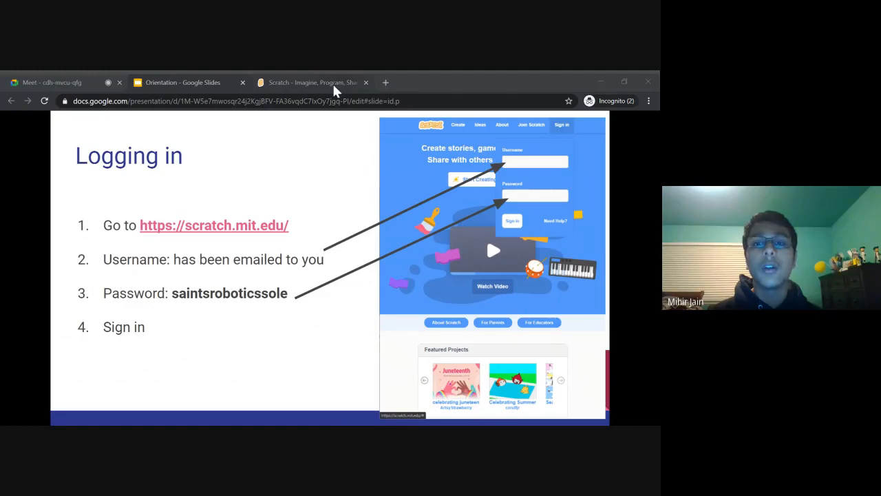
mouse_move(289, 80)
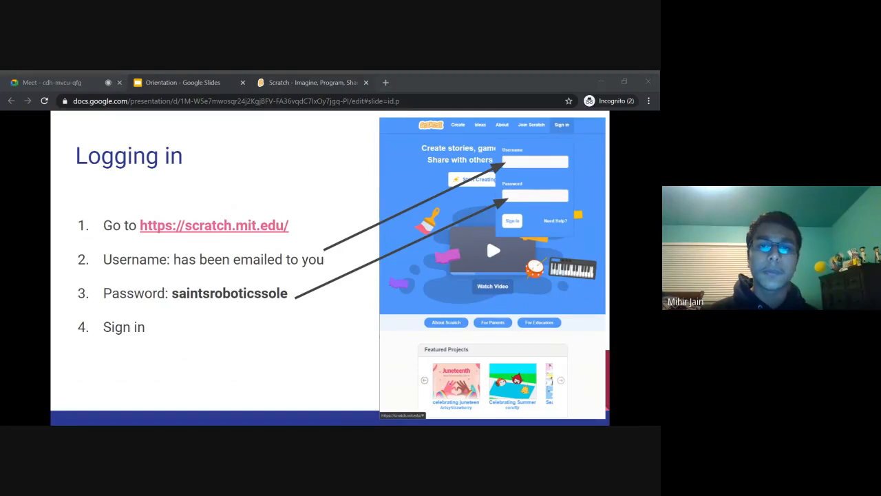
Switch from the Logging in slide to the signed-in Scratch teacher homepage
click(309, 82)
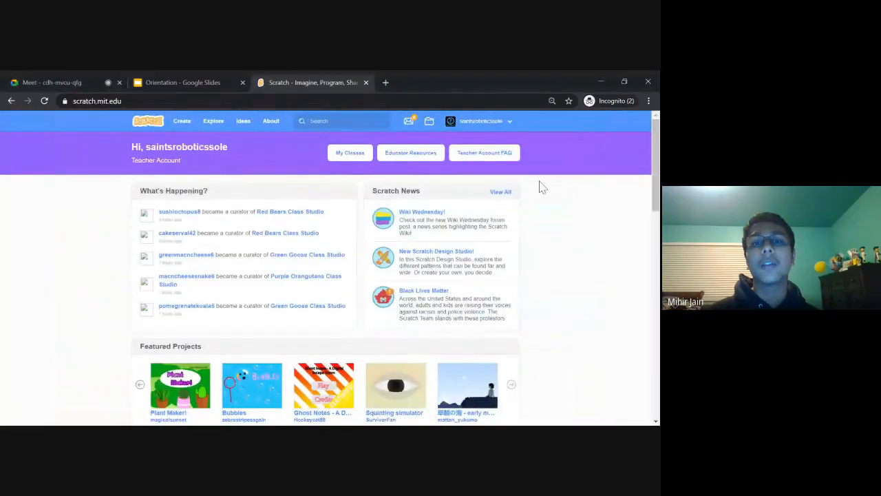
Browse the teacher homepage's activity, news and featured projects, then return to the orientation slides
scroll(down, 3)
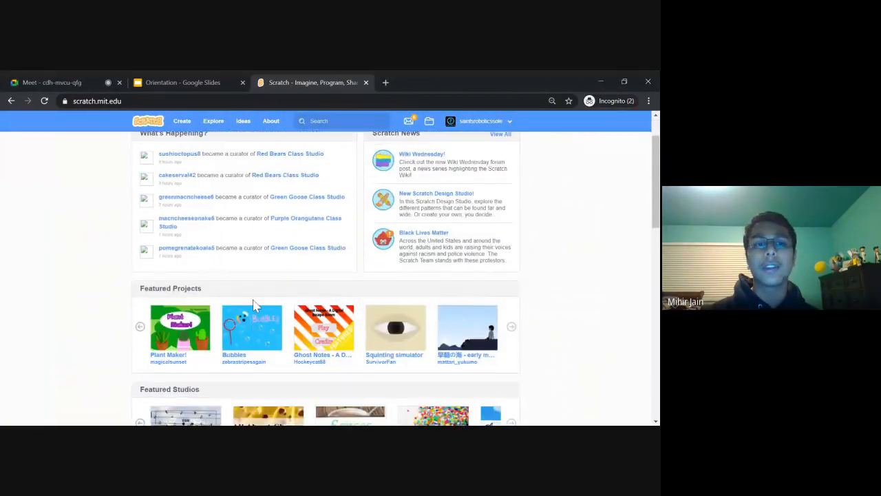
scroll(up, 3)
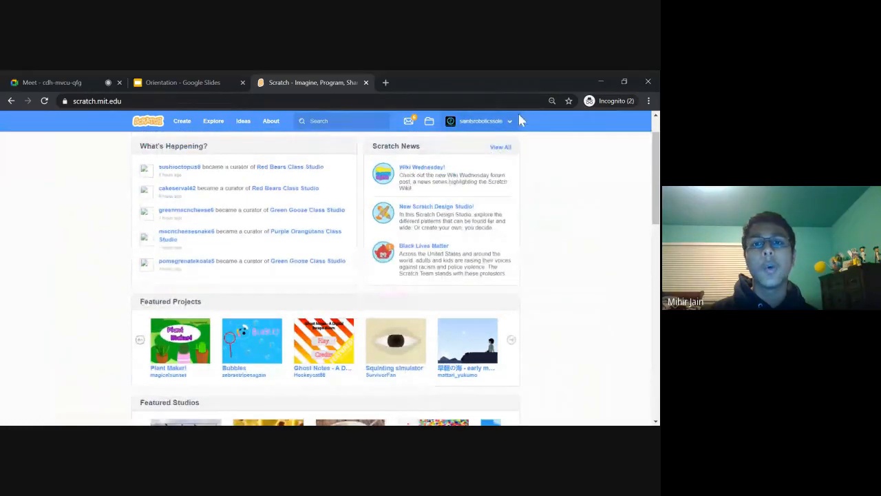
mouse_move(465, 111)
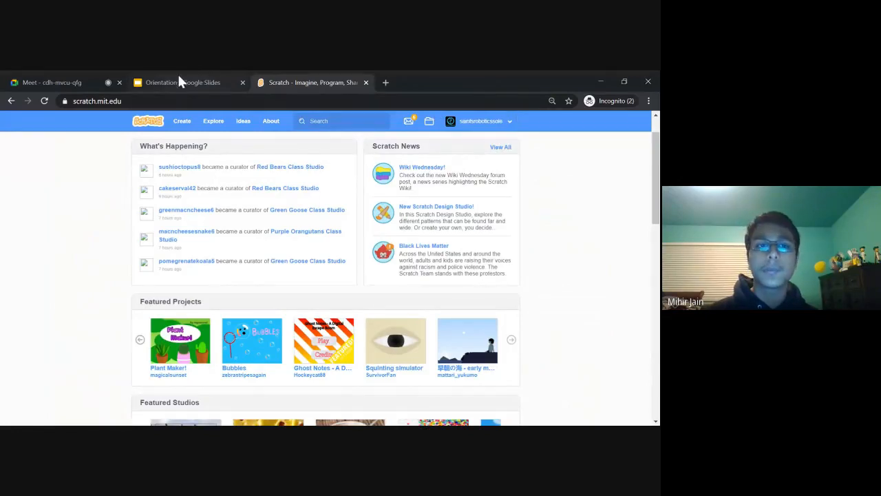
click(182, 83)
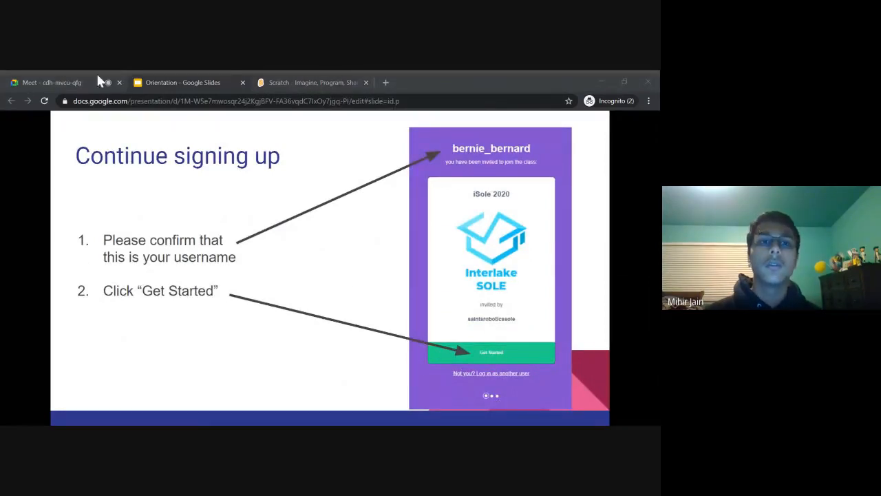
Switch from the Continue signing up slide to the Google Meet presenting screen
click(53, 83)
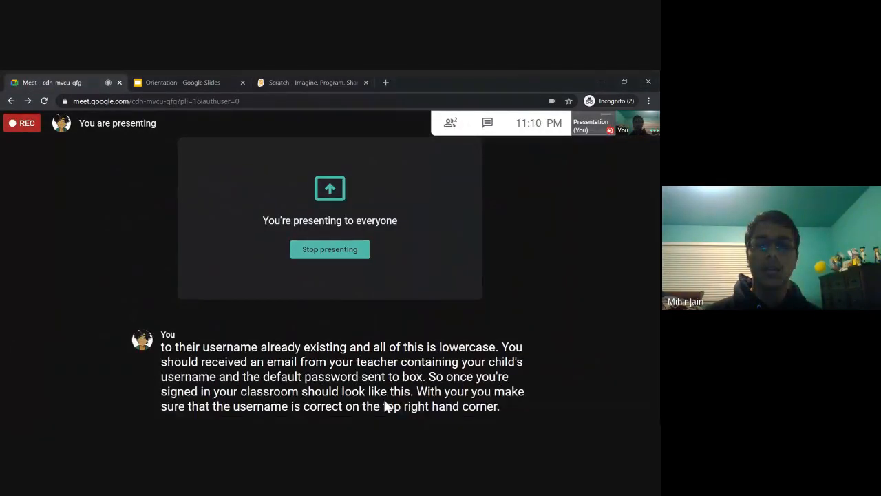